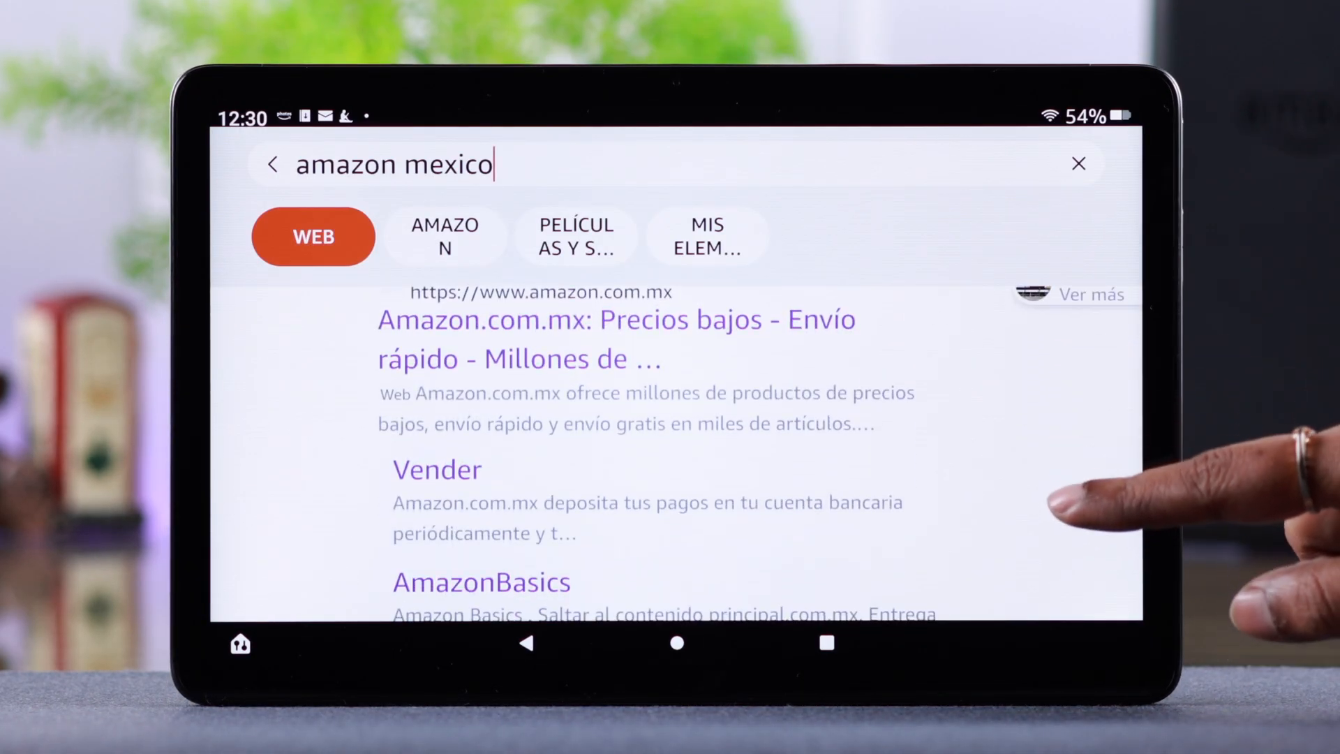
# - Search 'amazon usa' from the home search bar and scroll the web results
pyautogui.write('amazon usa')
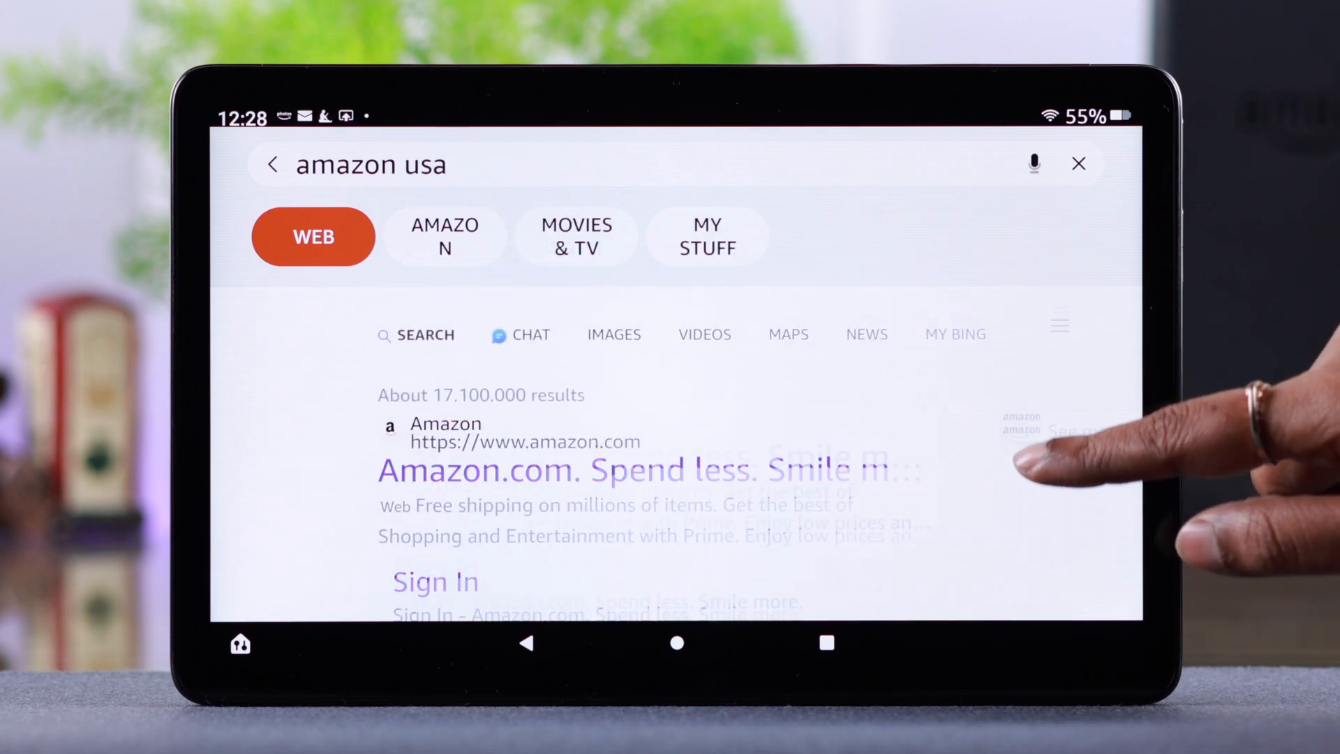
pyautogui.scroll(-3)
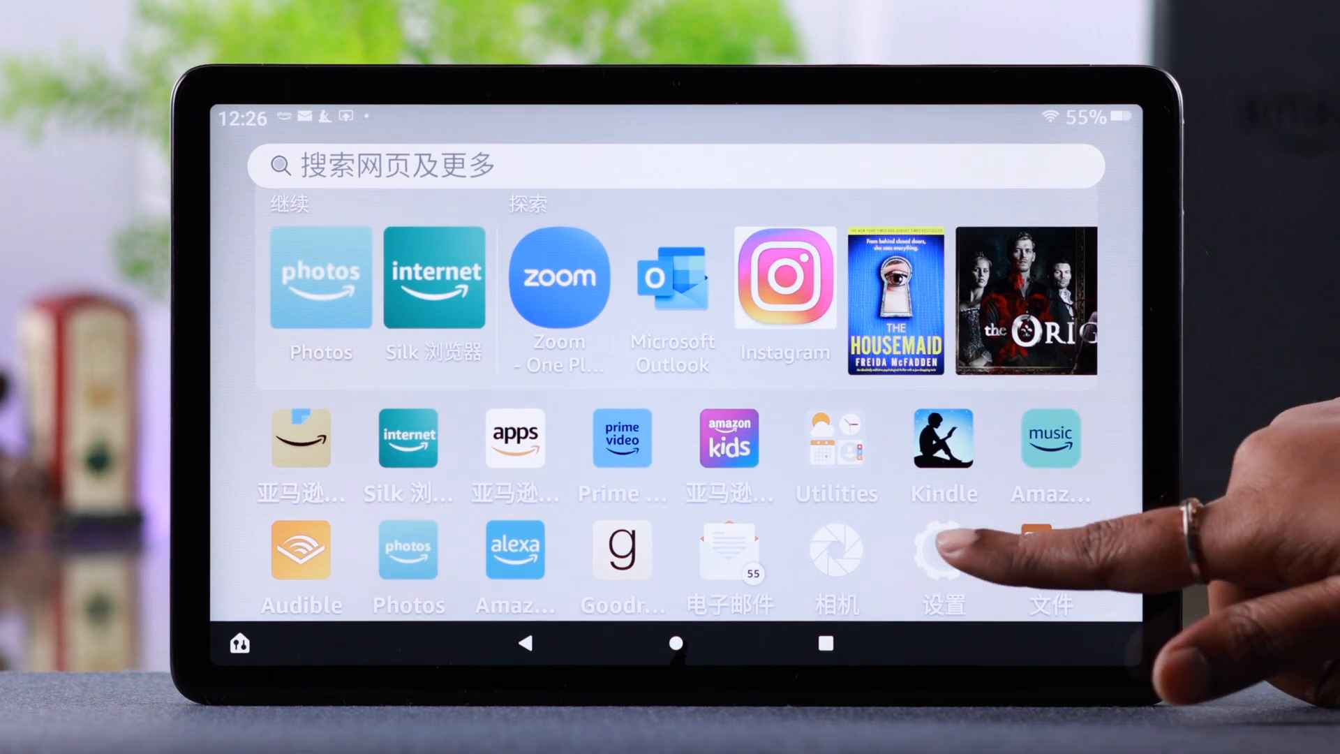
# - Choose English (United States) under Device Options > Keyboard & Language > Languages
pyautogui.click(943, 549)
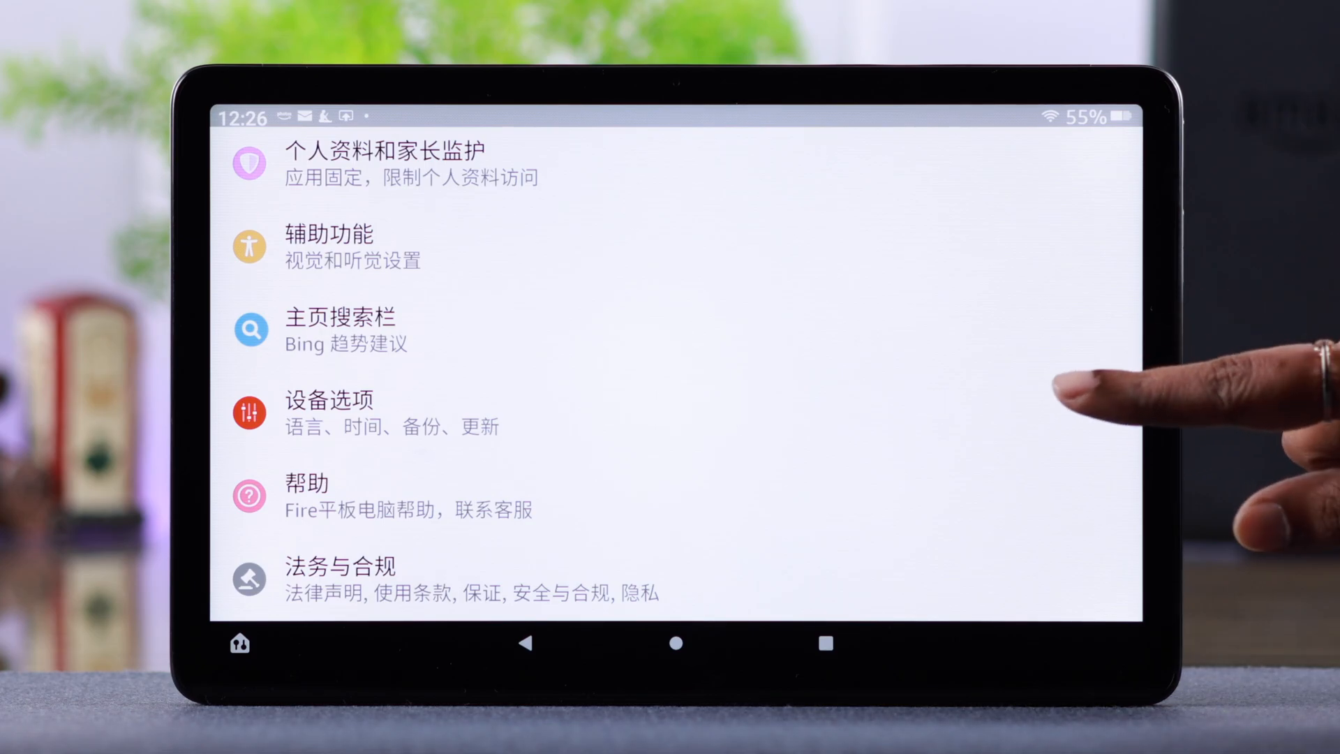
pyautogui.click(340, 399)
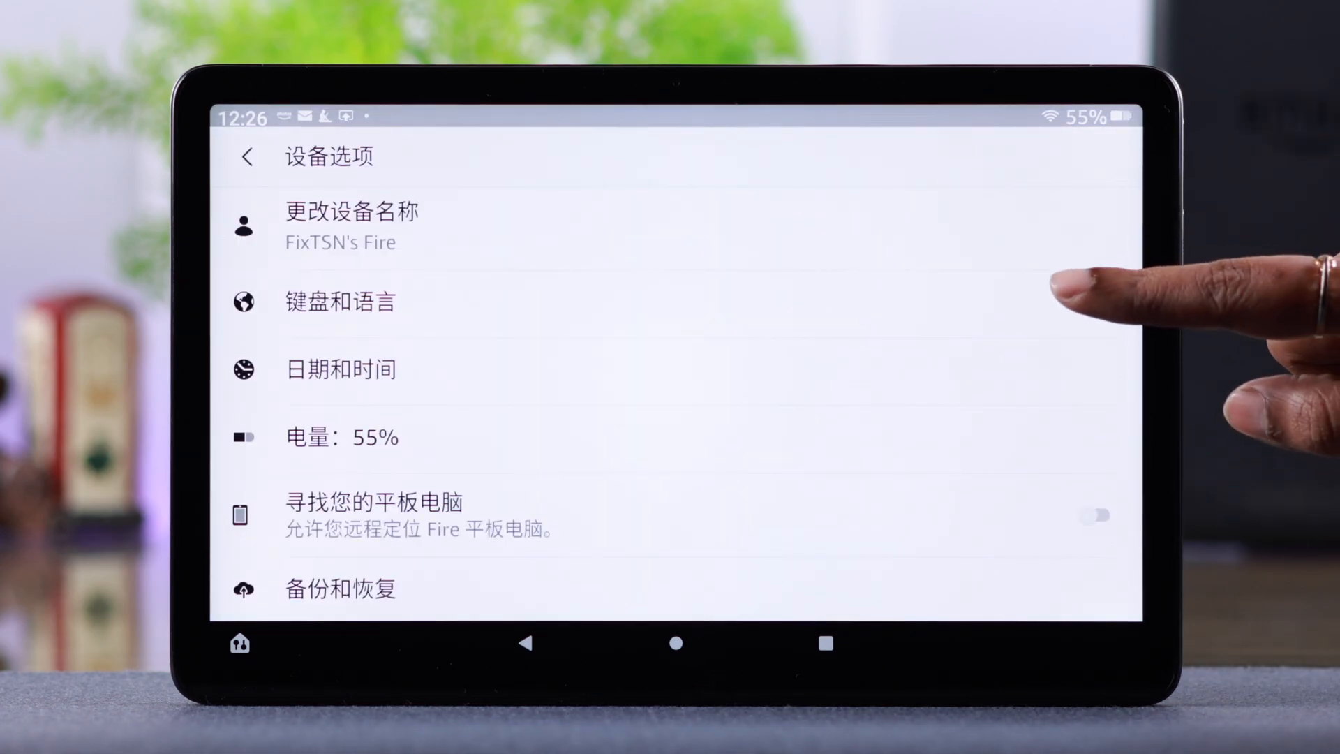
pyautogui.click(339, 301)
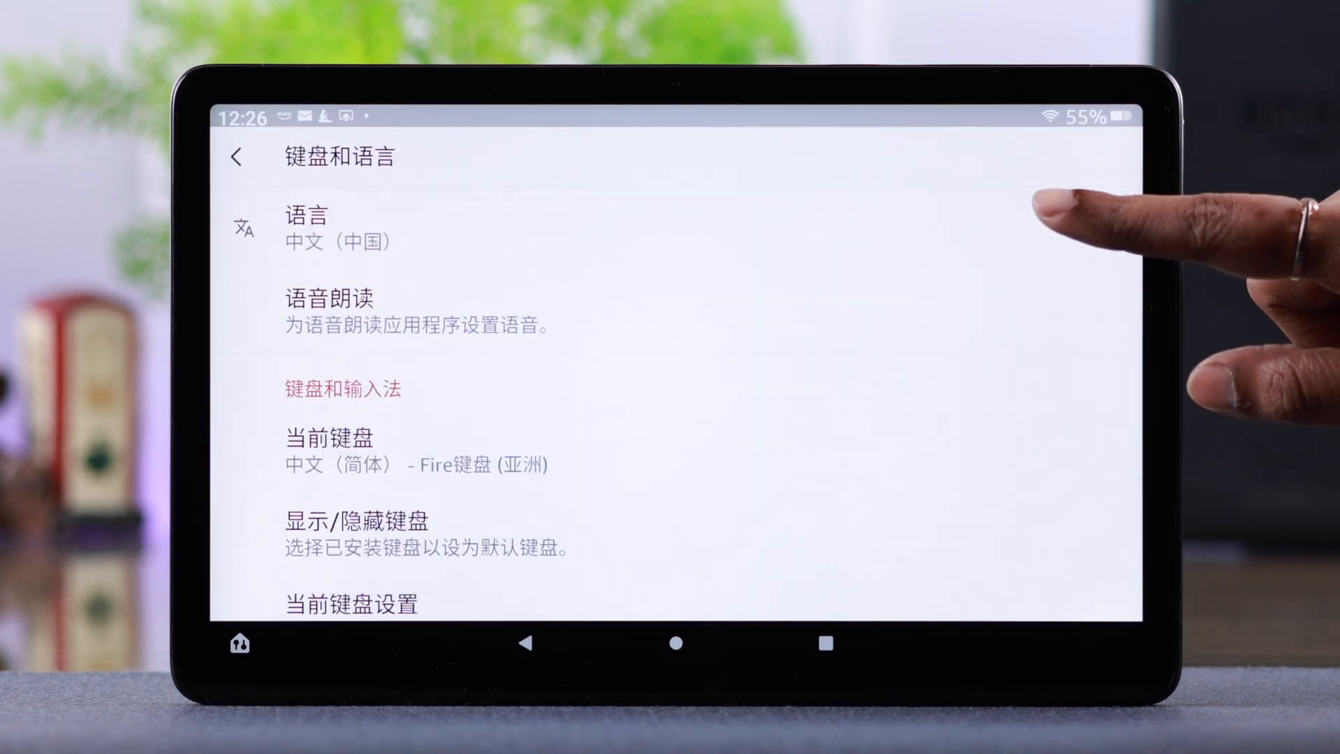
pyautogui.click(308, 226)
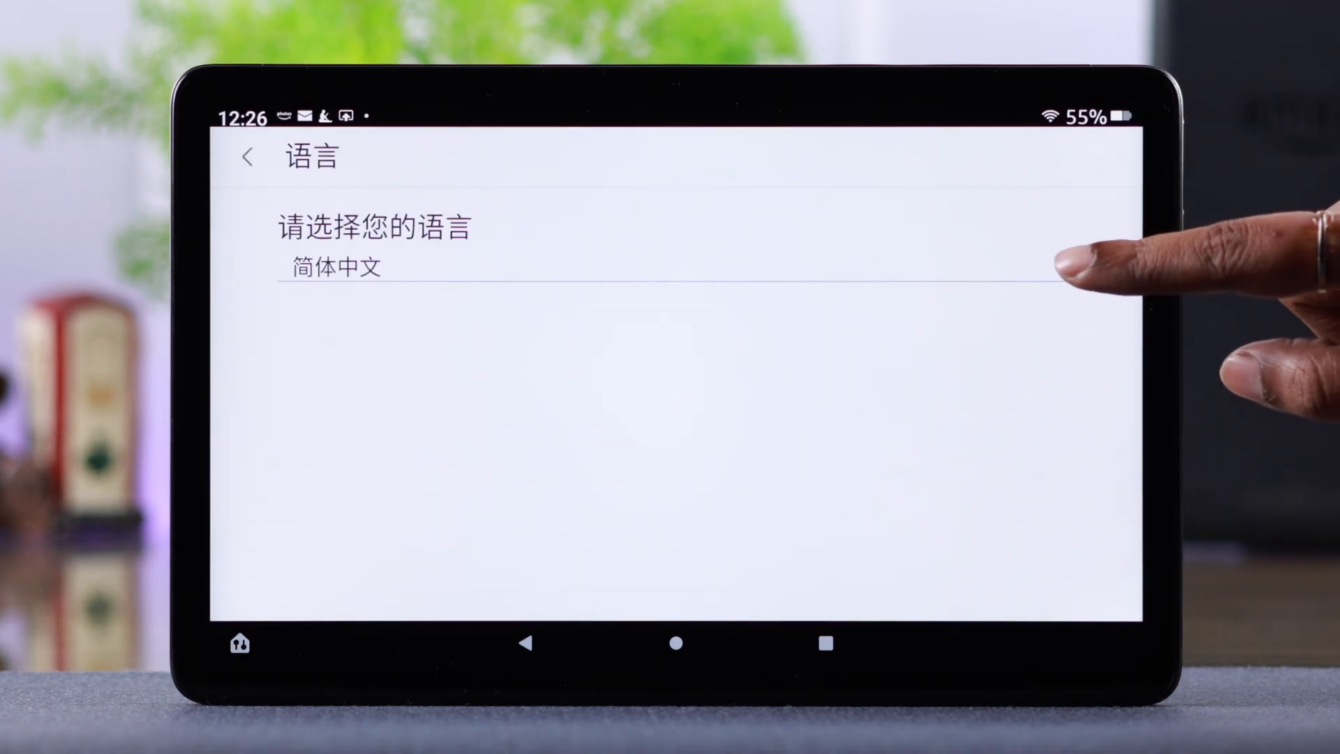
pyautogui.click(335, 266)
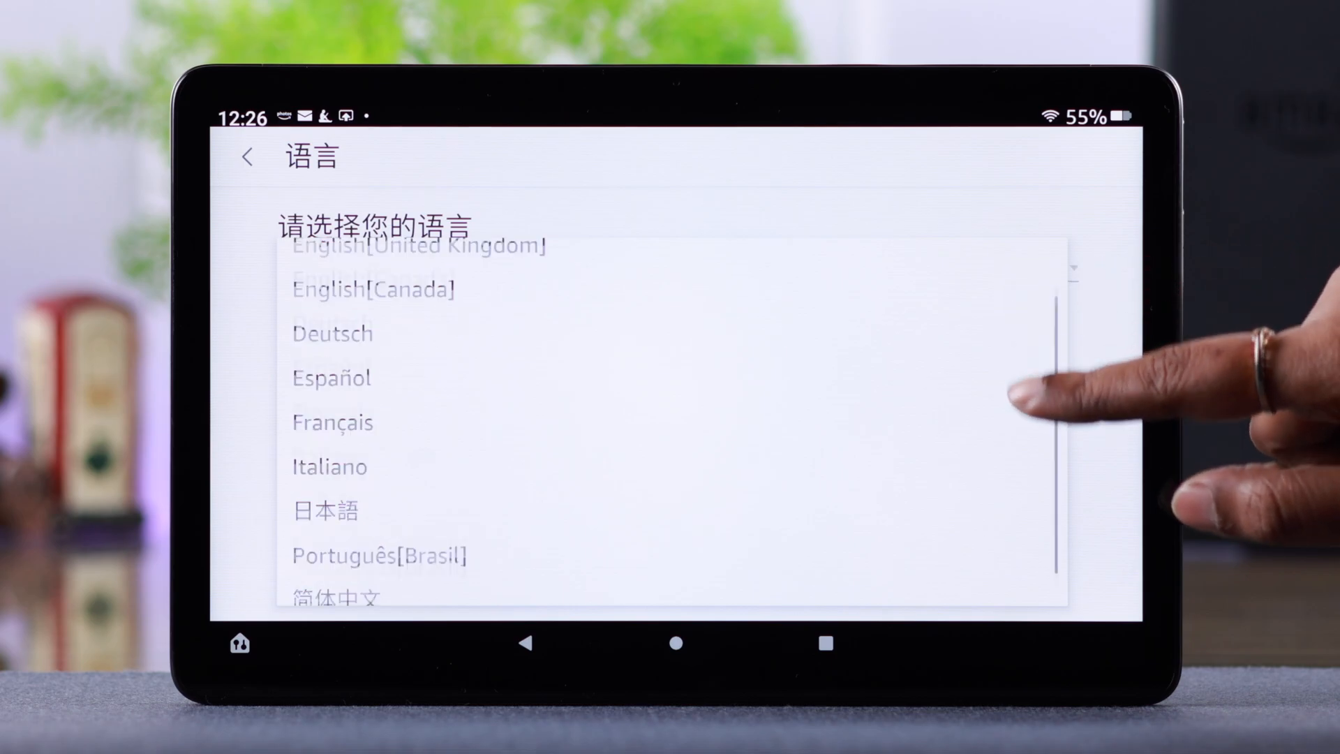
pyautogui.scroll(-3)
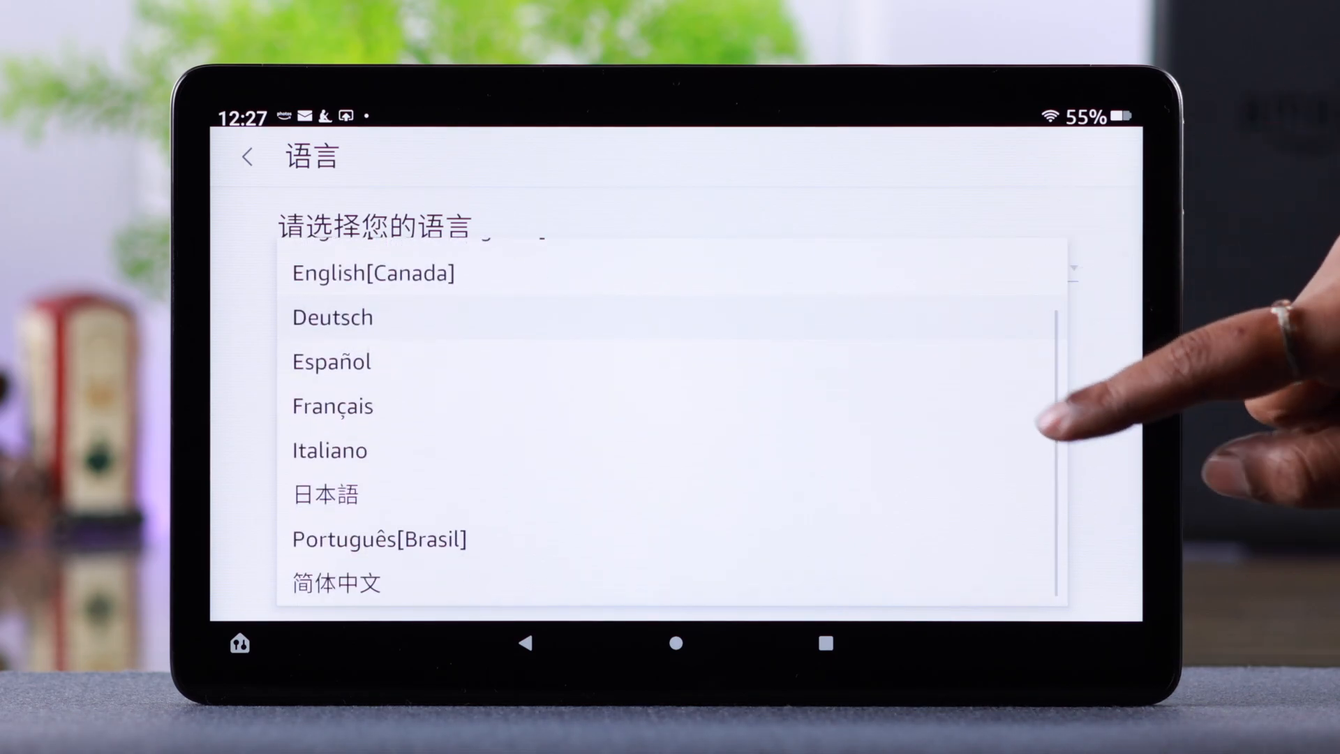
pyautogui.scroll(-3)
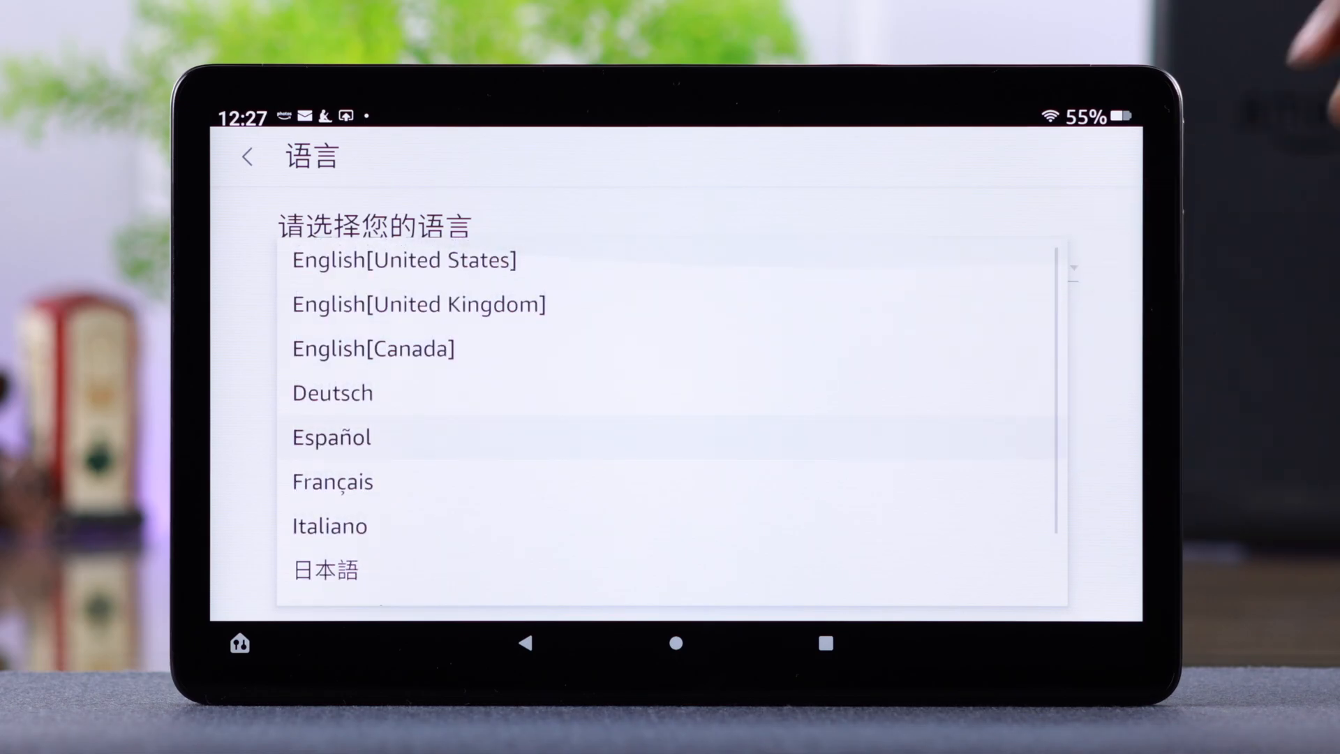
pyautogui.click(403, 259)
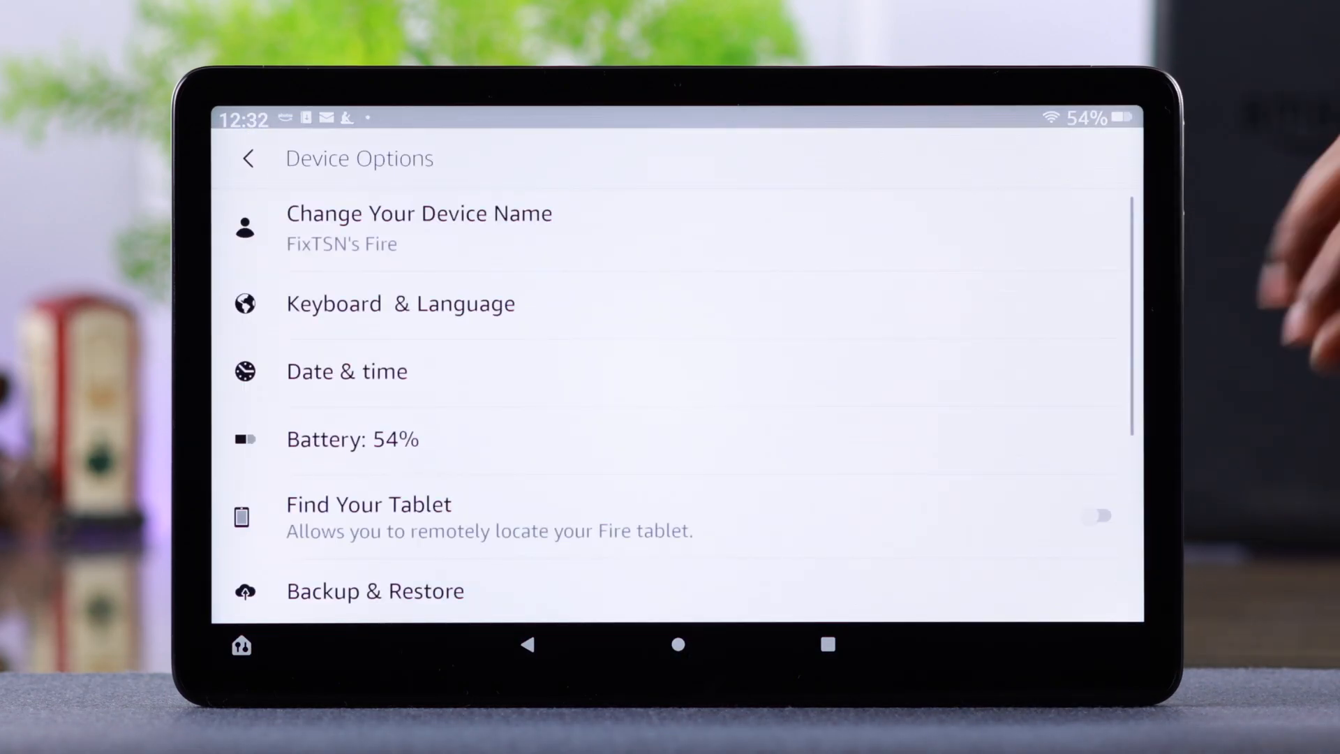
# - Pick Español from the display language list in Keyboard & Language settings
pyautogui.click(400, 303)
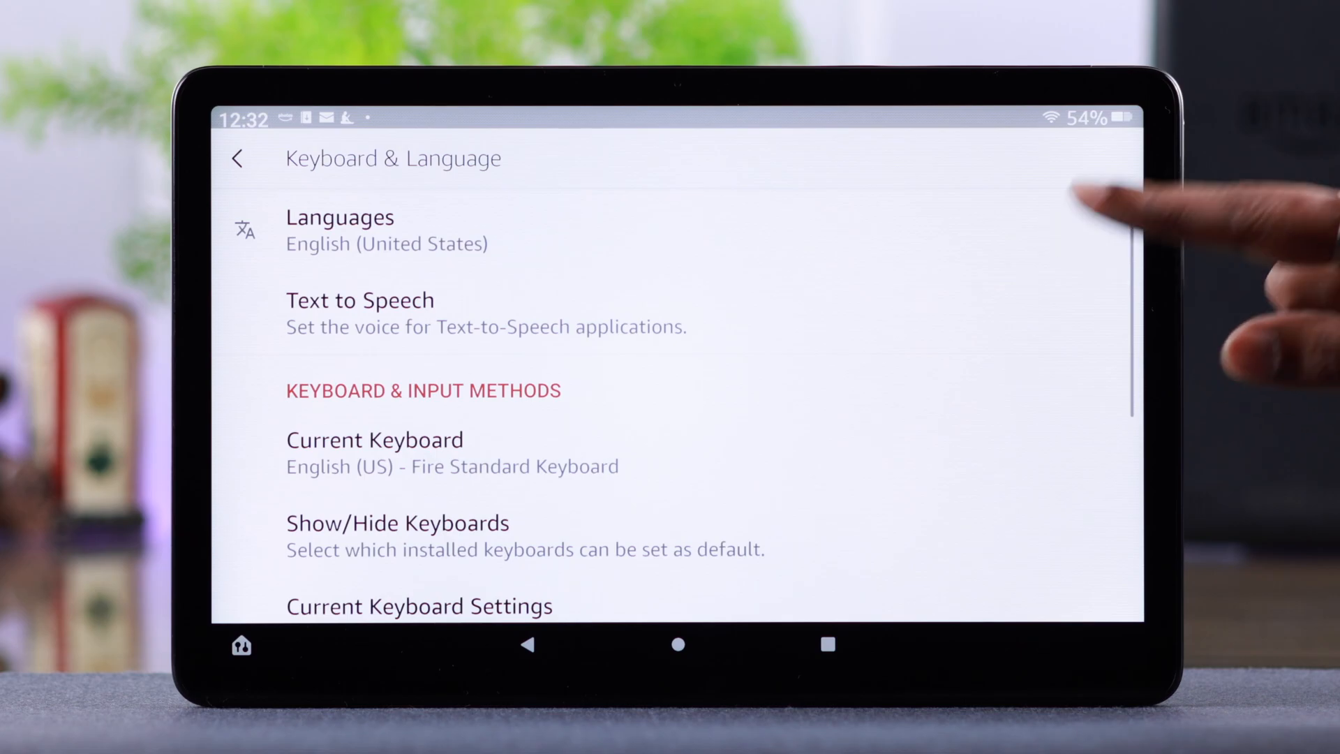
pyautogui.click(339, 229)
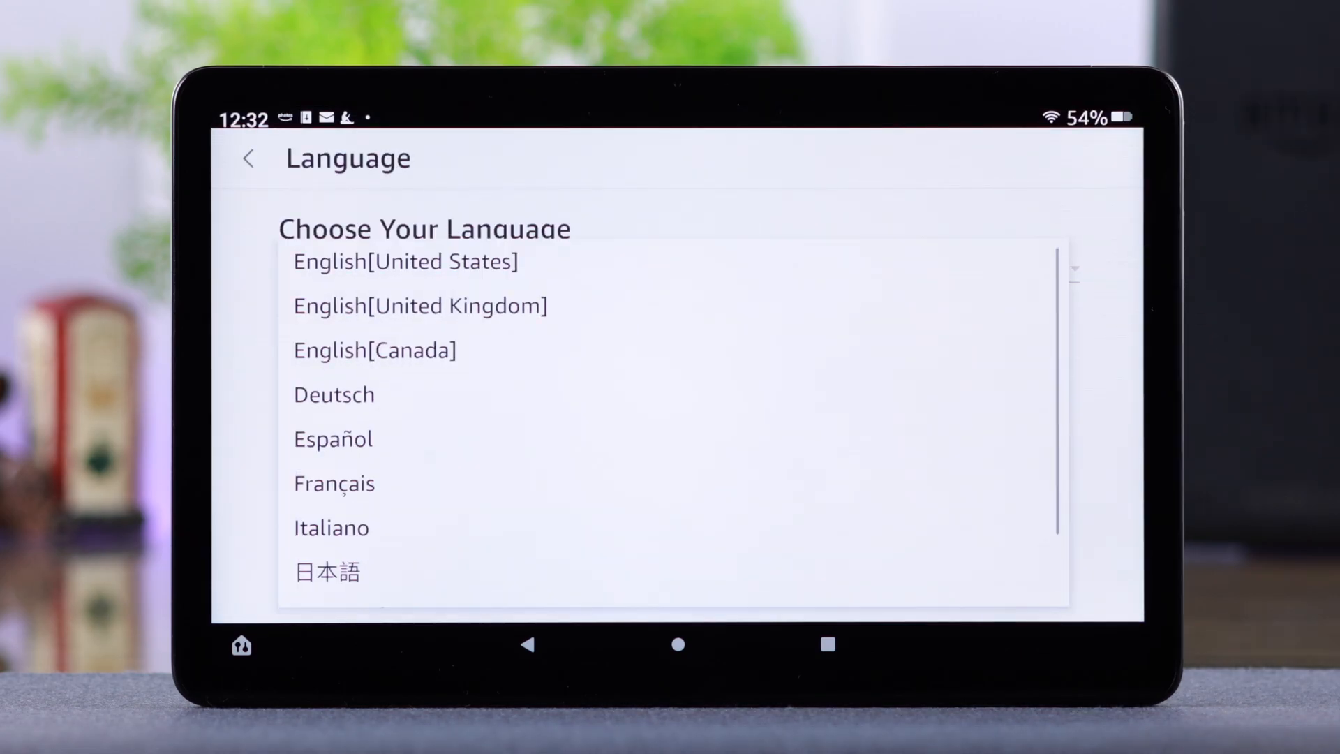
pyautogui.scroll(-3)
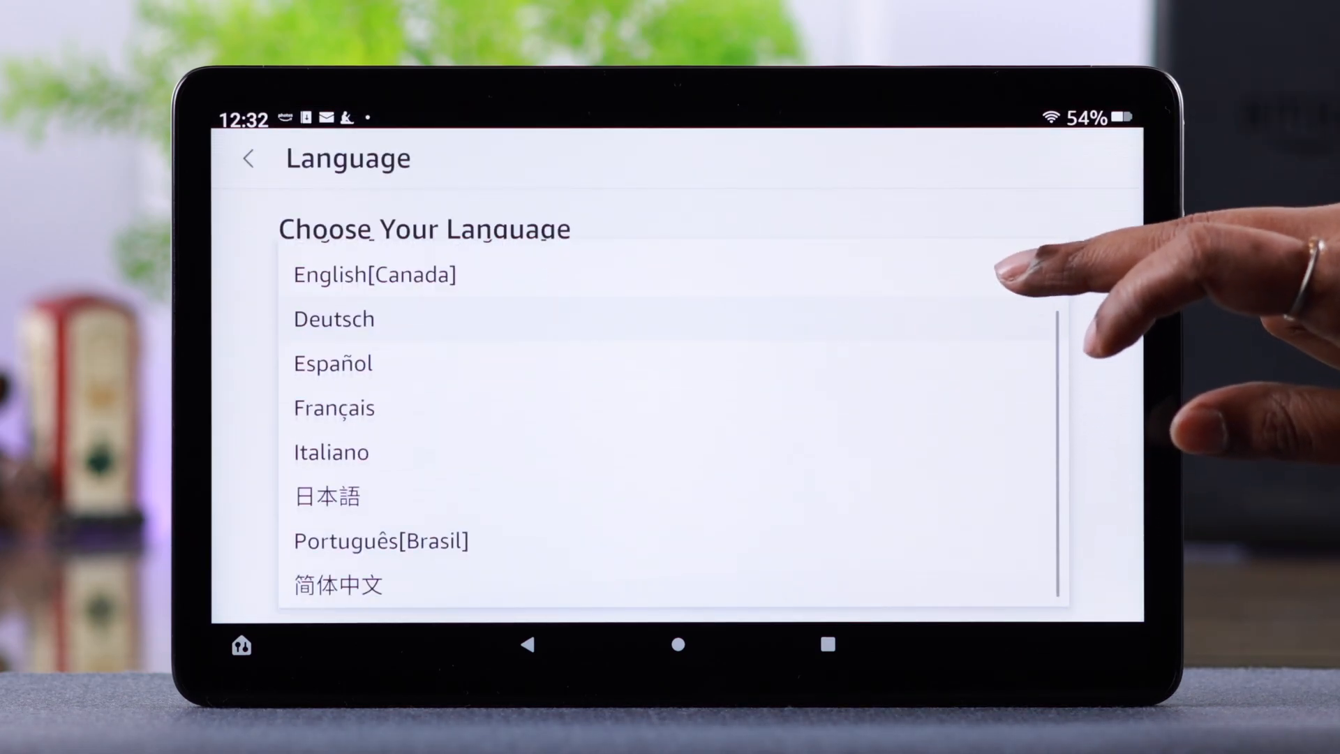
pyautogui.click(333, 362)
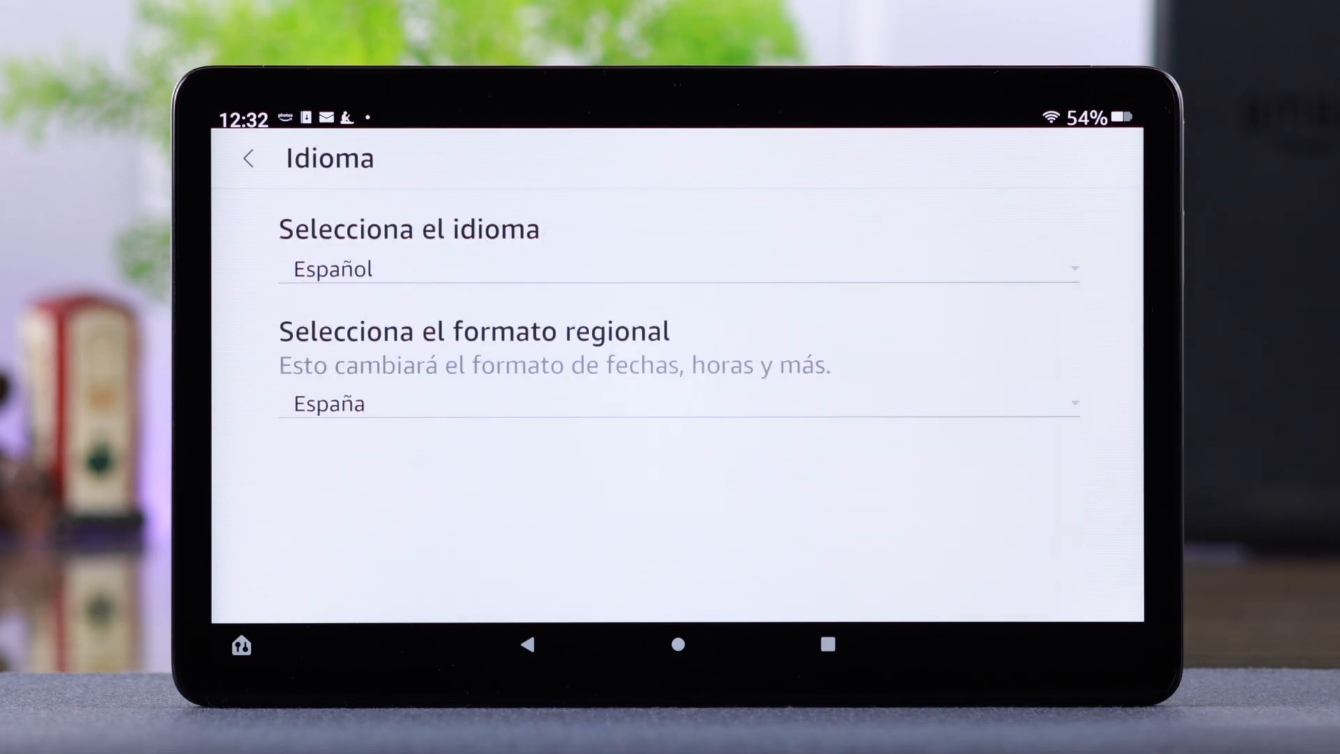
# - Return home and search for 'amazon mexico'
pyautogui.click(678, 644)
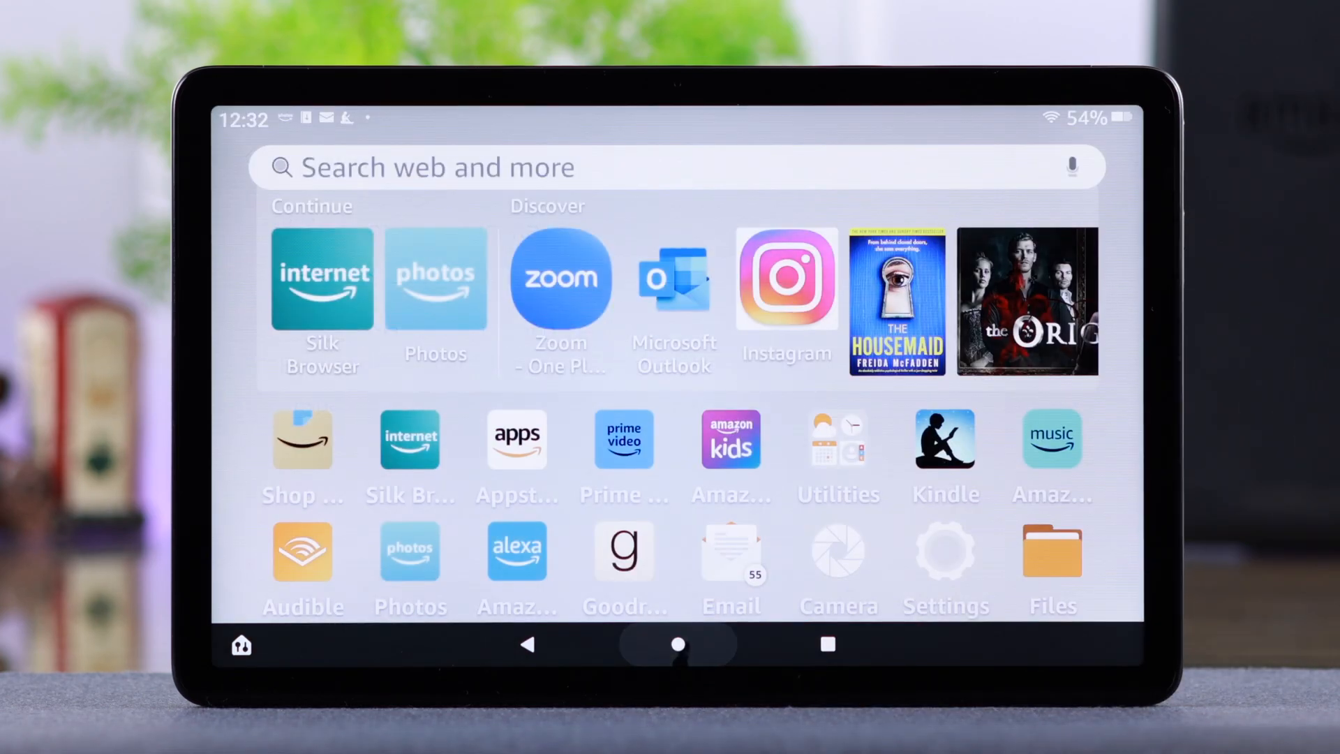
pyautogui.write('amazon mexico')
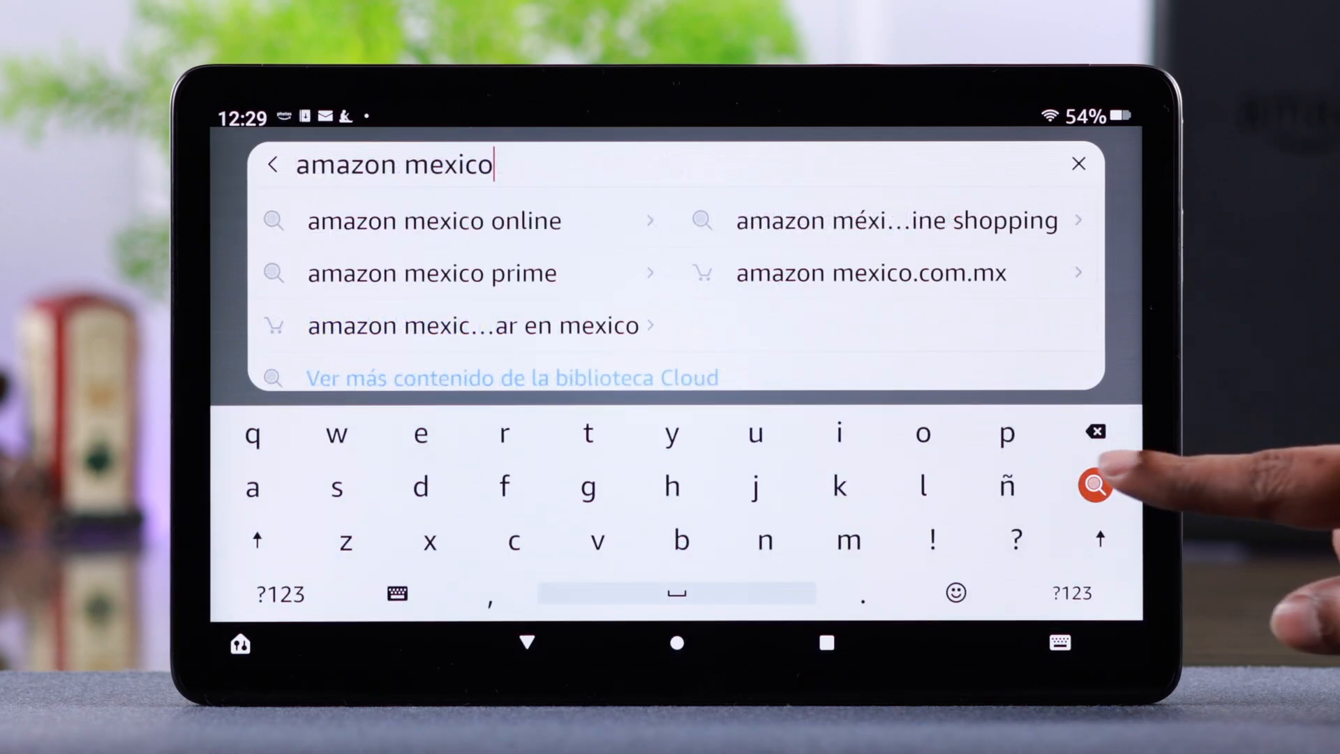
pyautogui.click(1096, 487)
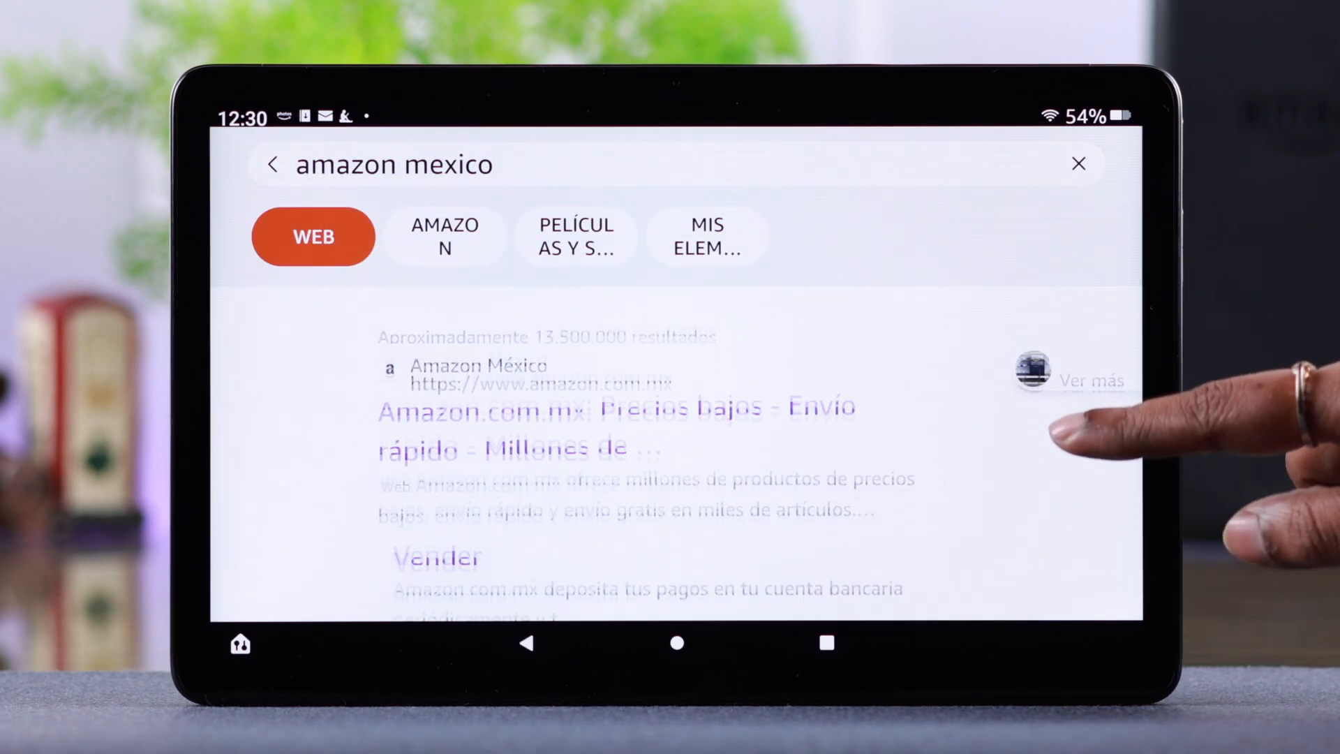